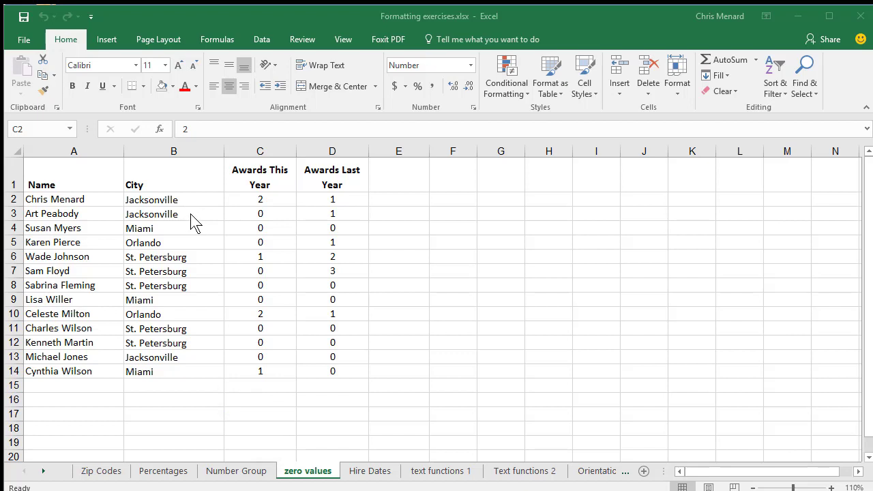
mouse_move(240, 217)
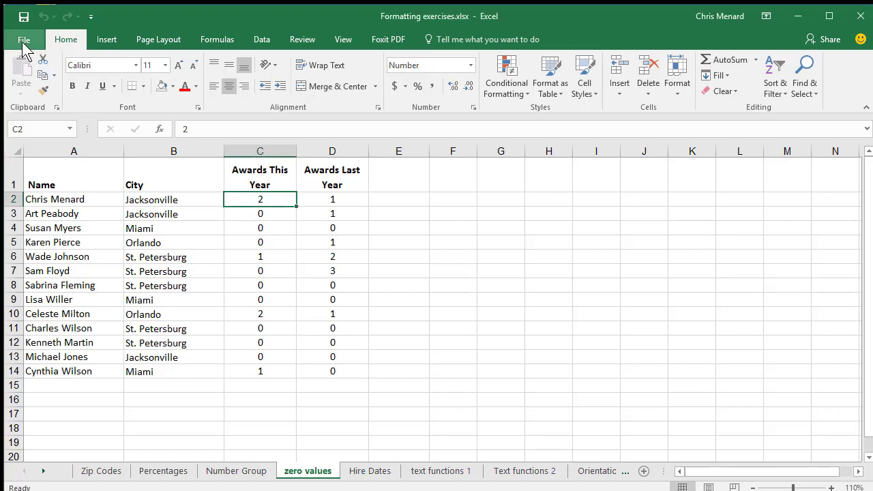
Open the Advanced page of Excel Options from the File menu.
left_click(23, 39)
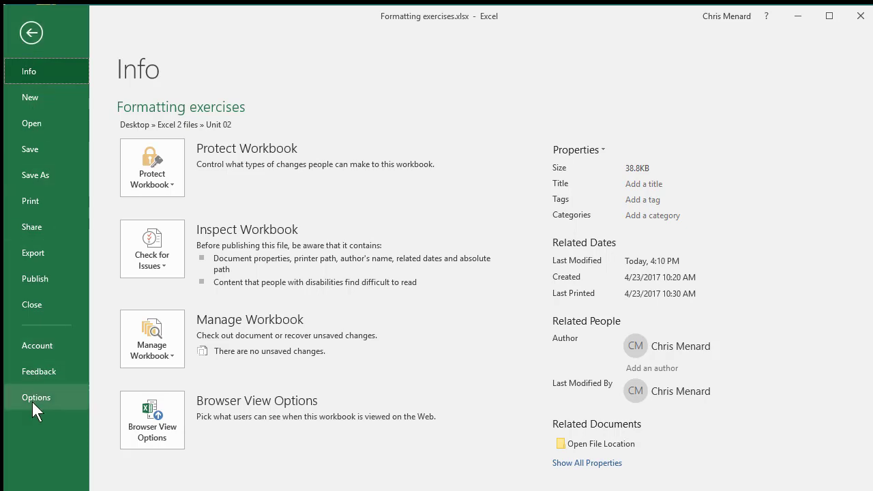
left_click(37, 397)
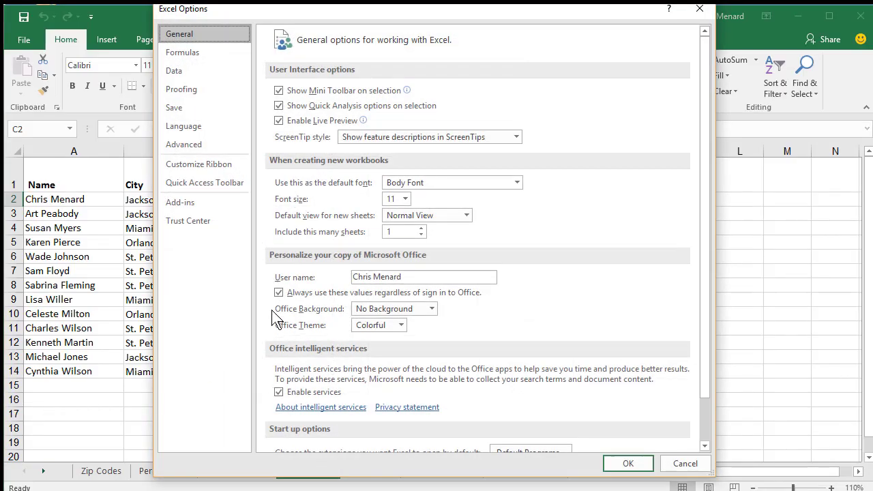
left_click(184, 144)
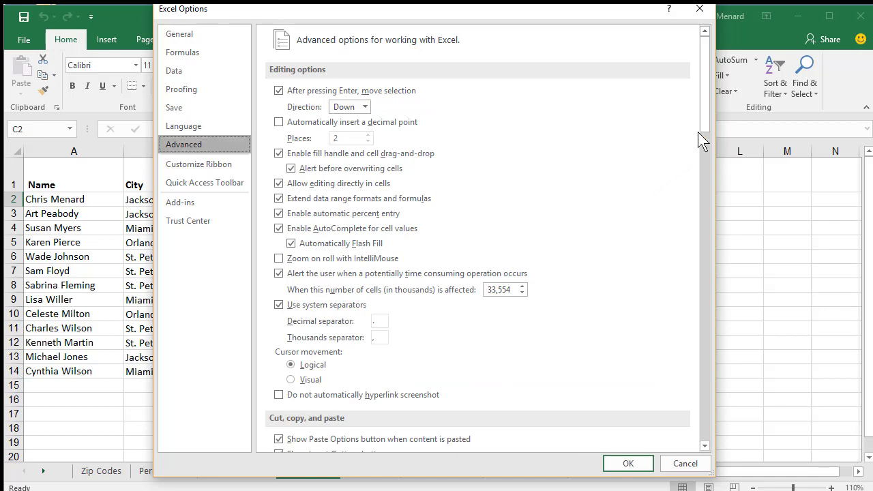
Turn off 'Show a zero in cells that have zero value' for the zero values sheet and confirm.
scroll("down", 3)
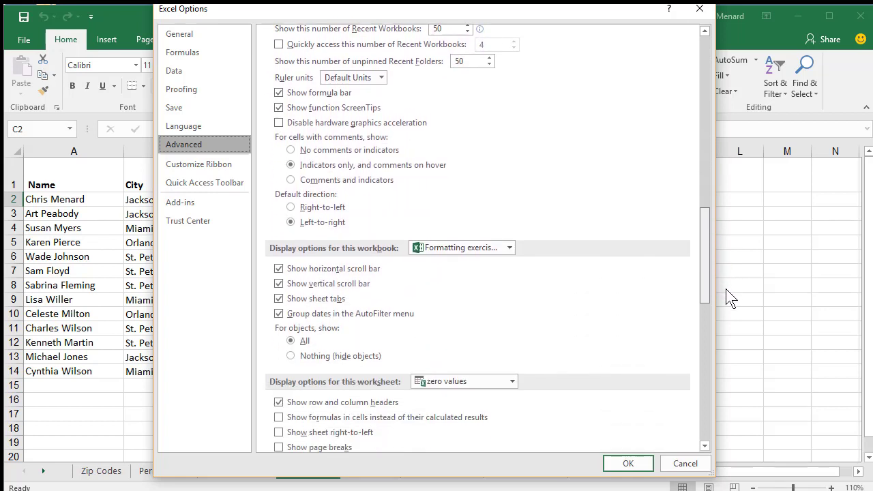
scroll("down", 3)
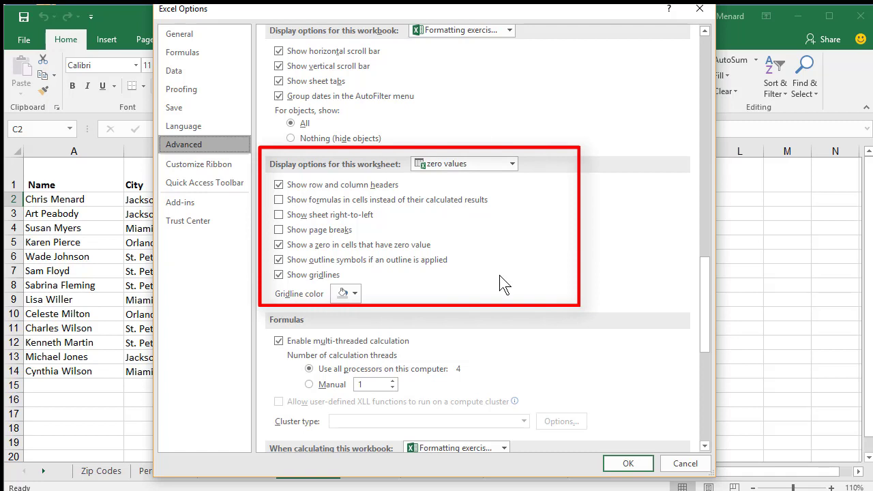
left_click(278, 244)
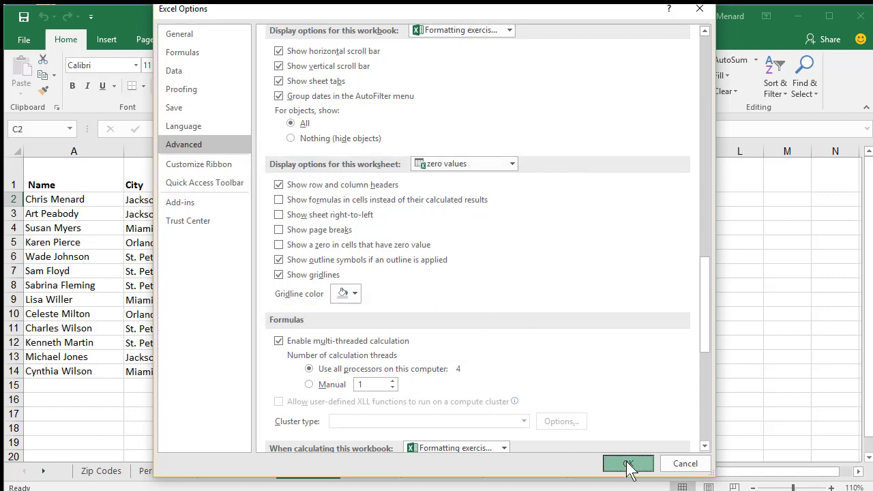
left_click(626, 463)
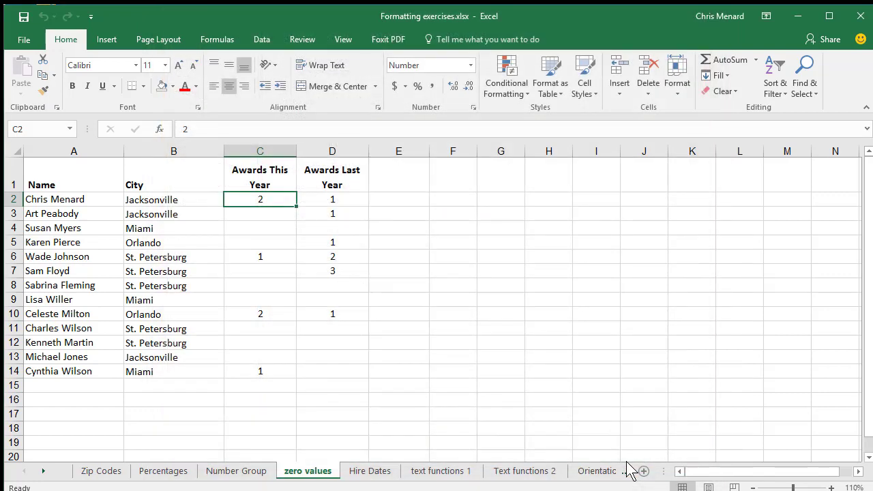